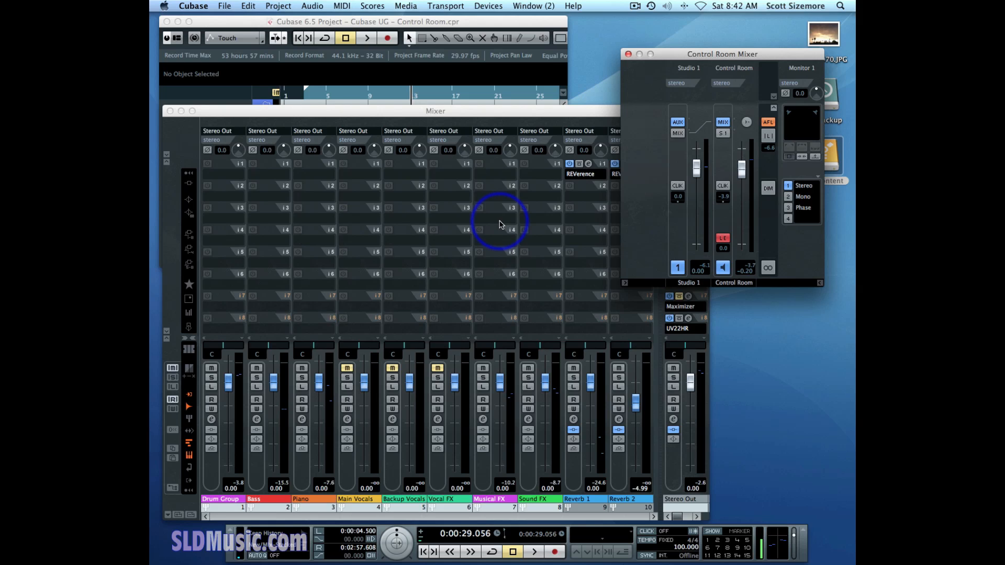
mouse_move(464, 348)
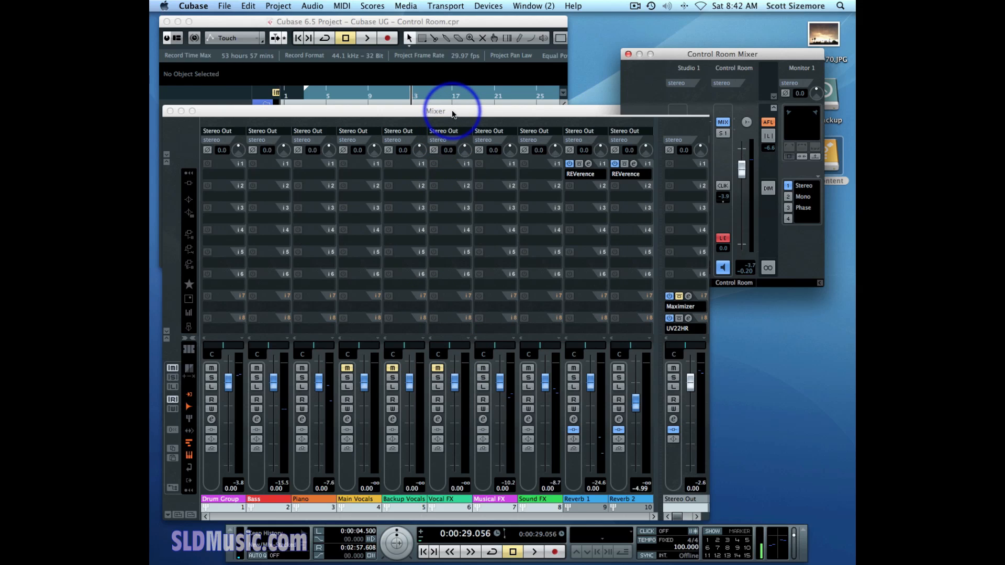
- Show the four studio sends on every channel of the main Mixer
click(435, 111)
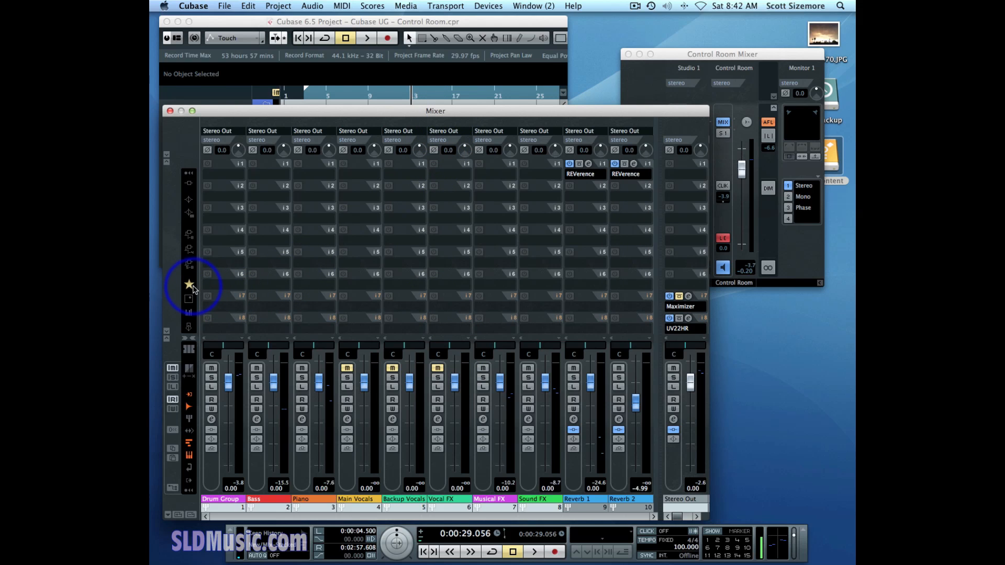
mouse_move(189, 284)
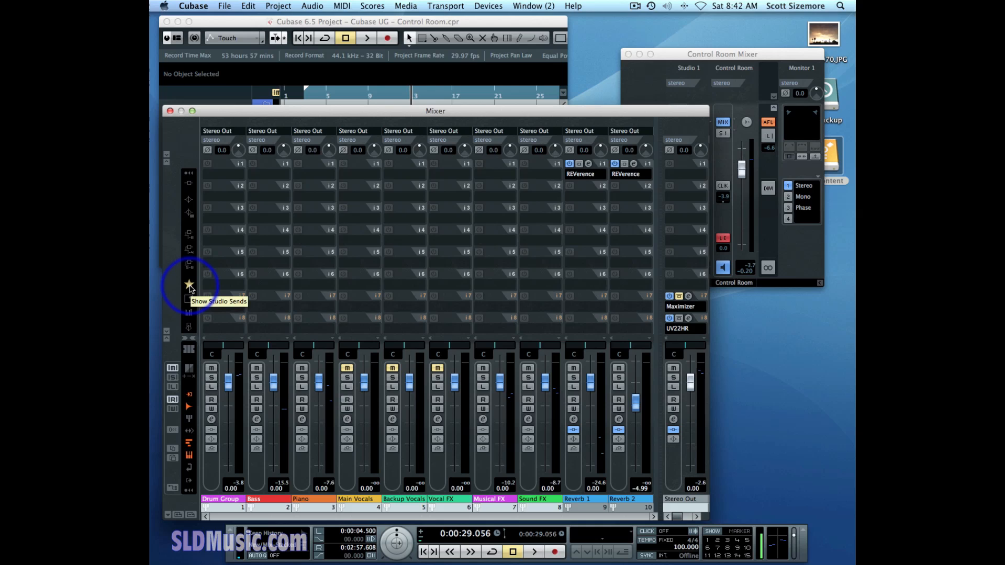
click(188, 284)
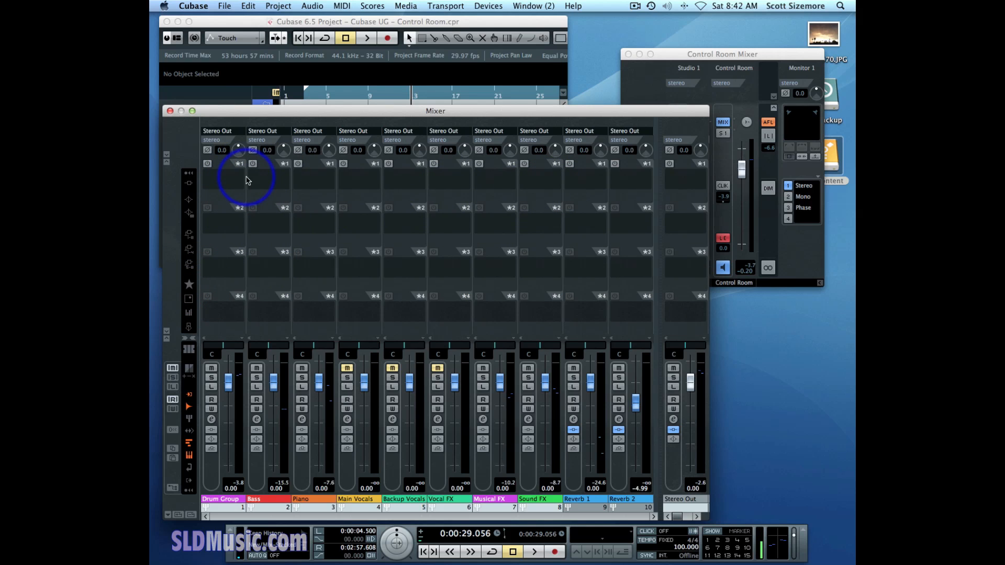
mouse_move(238, 205)
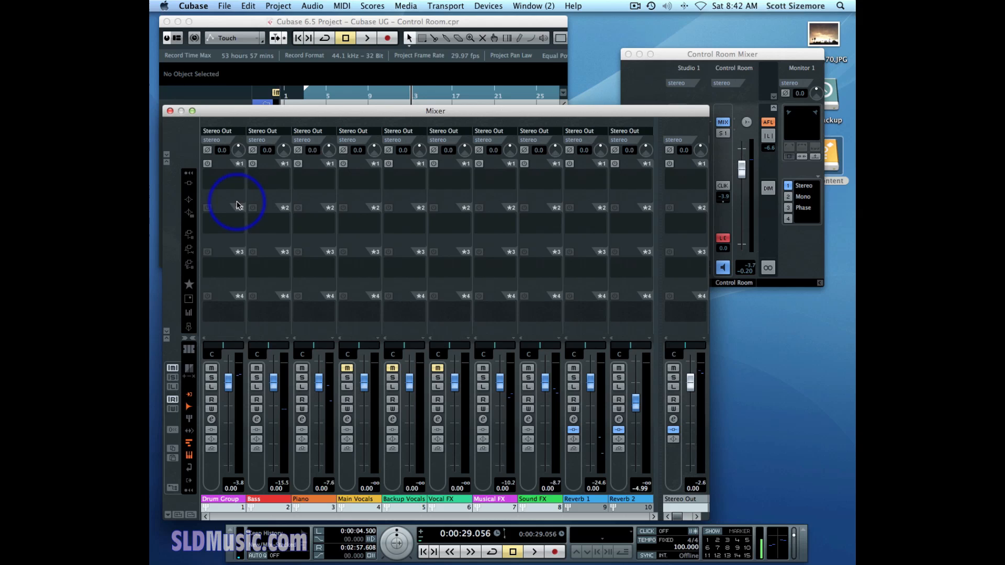
mouse_move(237, 300)
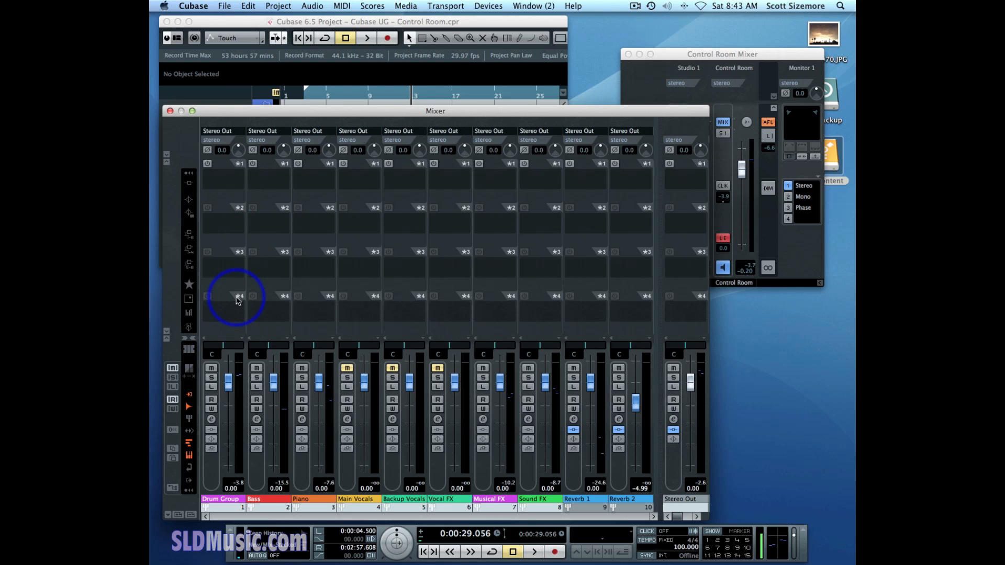
mouse_move(697, 57)
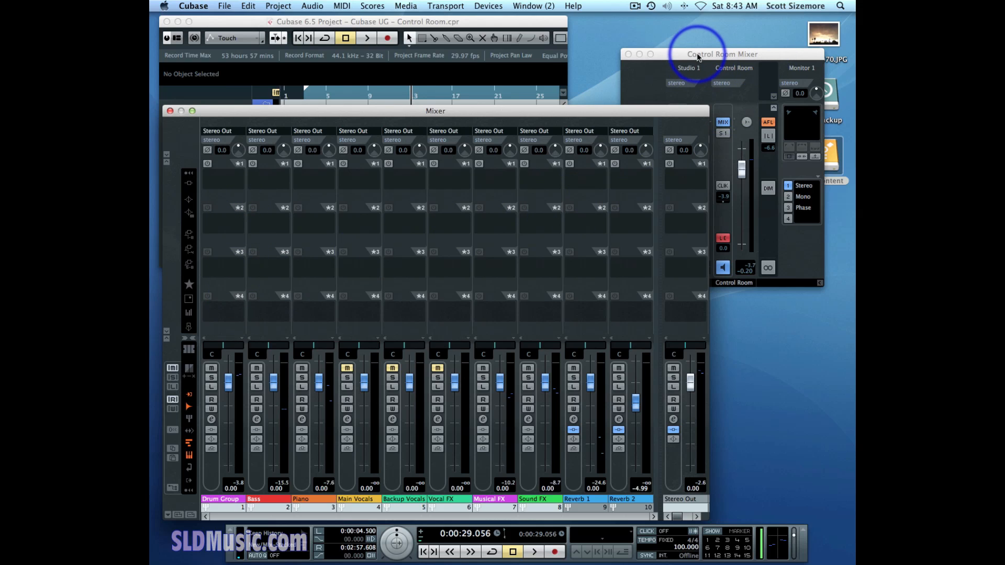
click(688, 68)
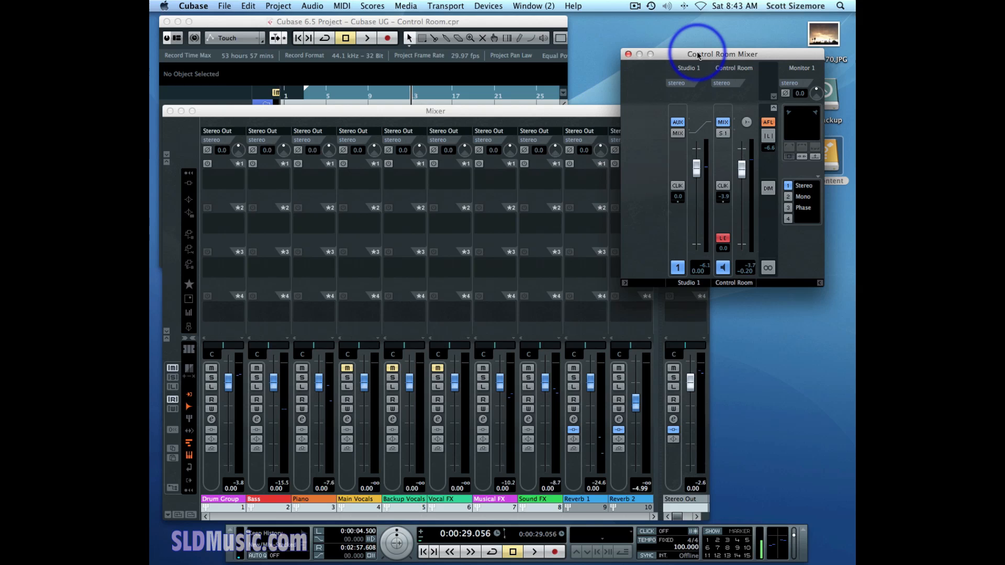
mouse_move(705, 67)
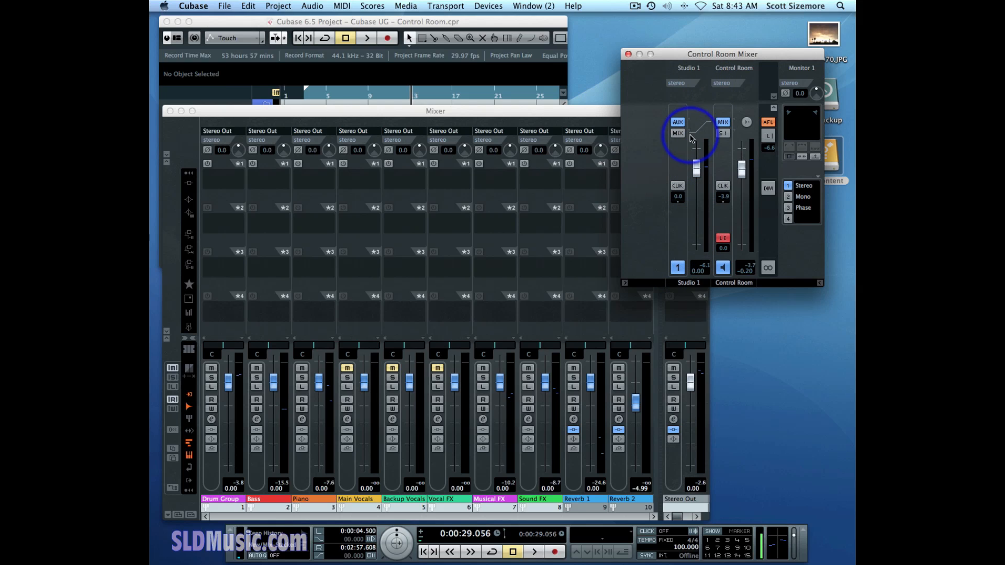
mouse_move(314, 114)
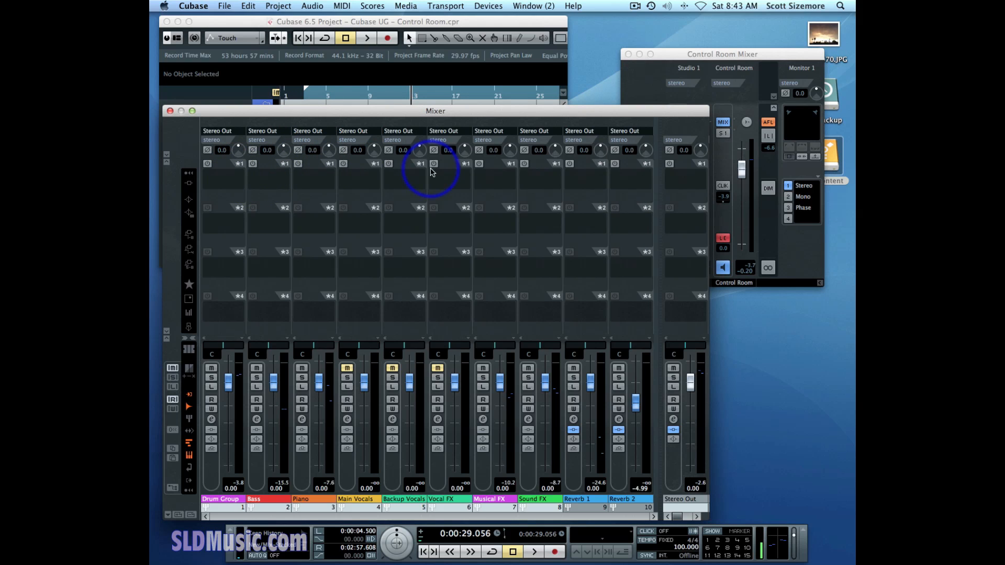
mouse_move(240, 183)
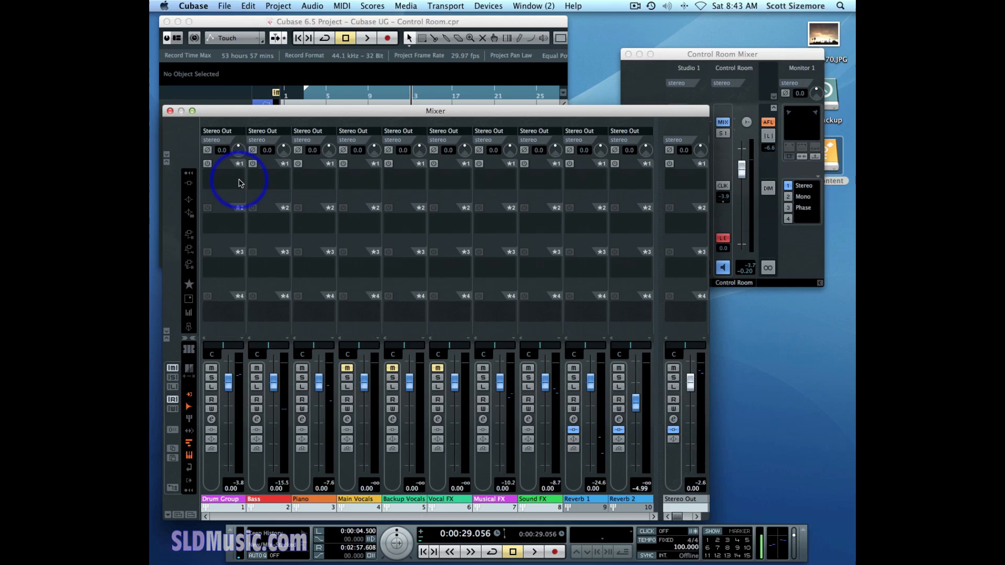
mouse_move(209, 284)
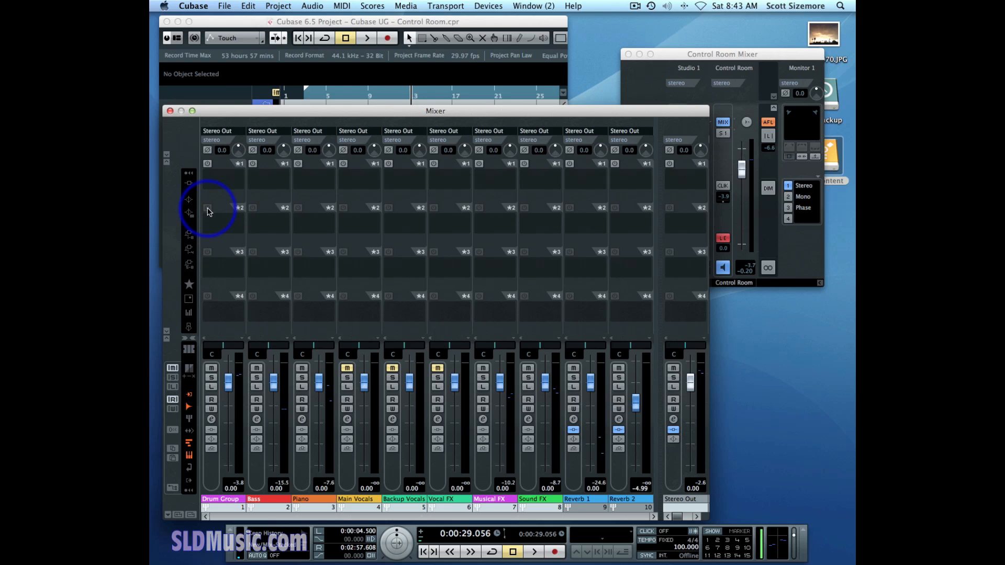
mouse_move(207, 175)
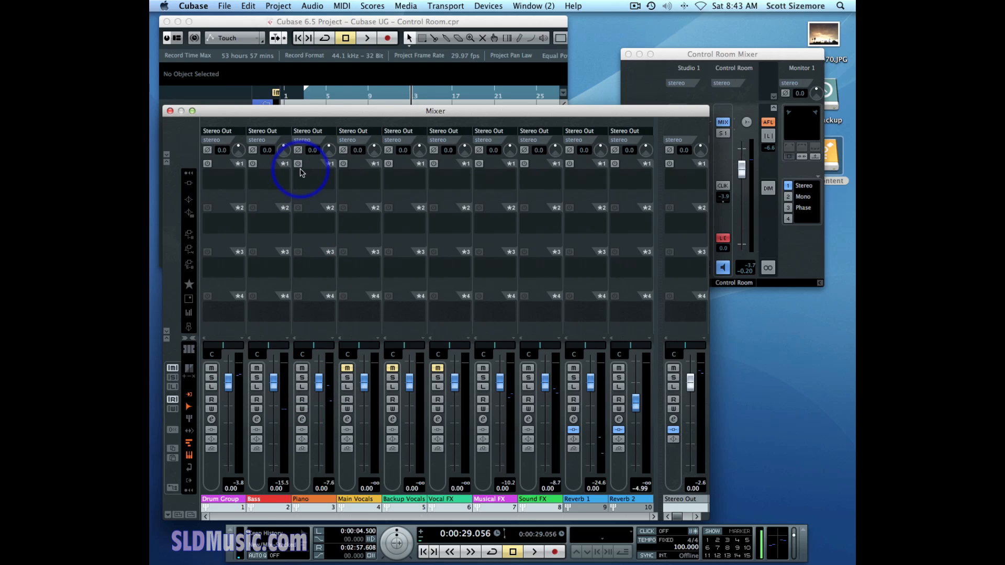
- Switch on the Piano channel's Studio Send 1 (level -2.20 dB)
click(297, 164)
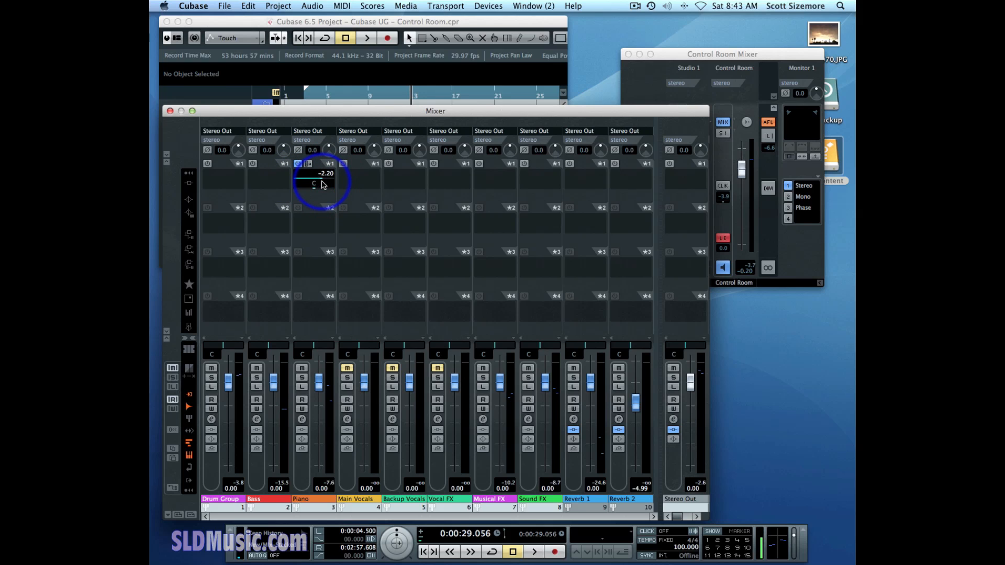
mouse_move(728, 60)
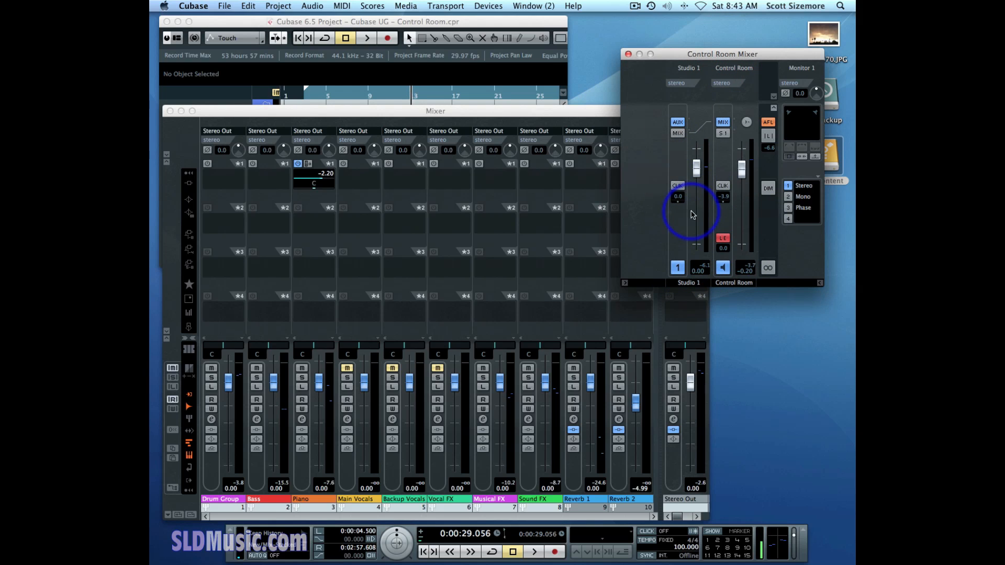
mouse_move(668, 145)
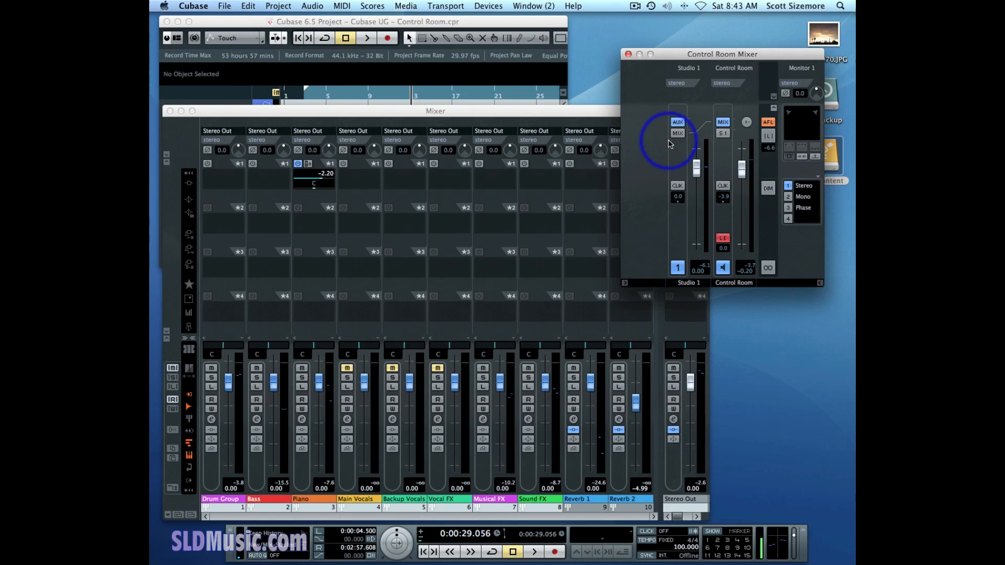
mouse_move(677, 123)
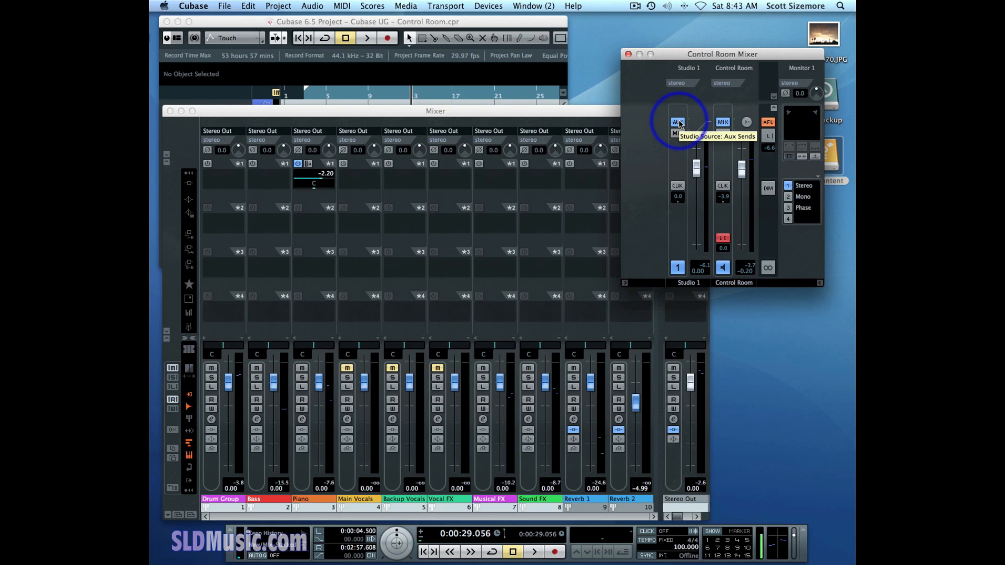
mouse_move(669, 212)
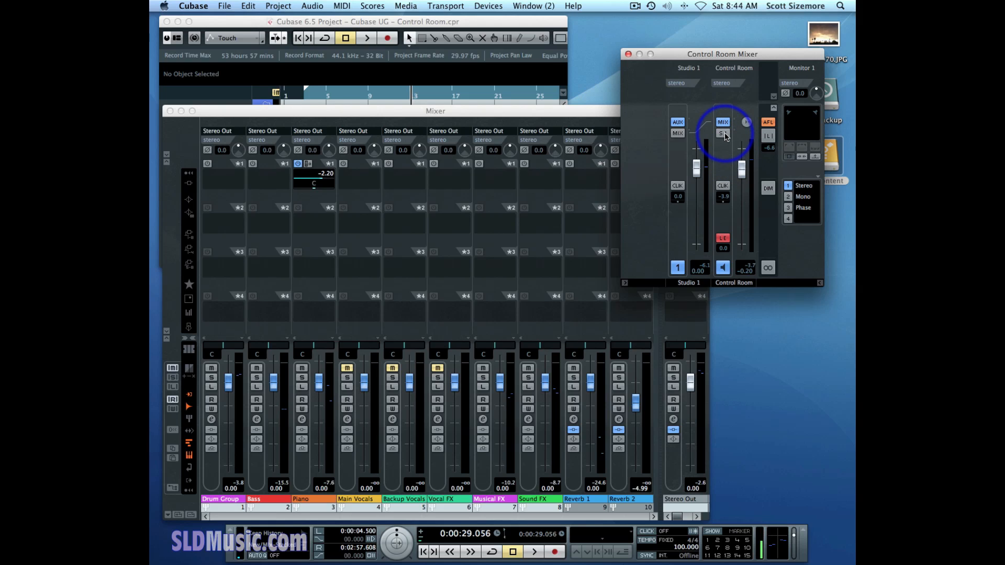
mouse_move(722, 133)
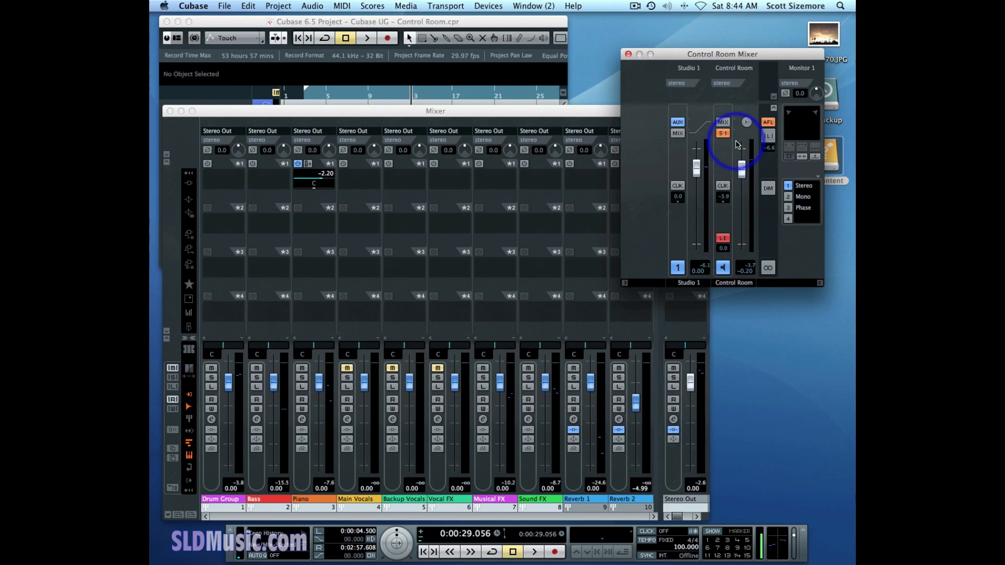
mouse_move(670, 182)
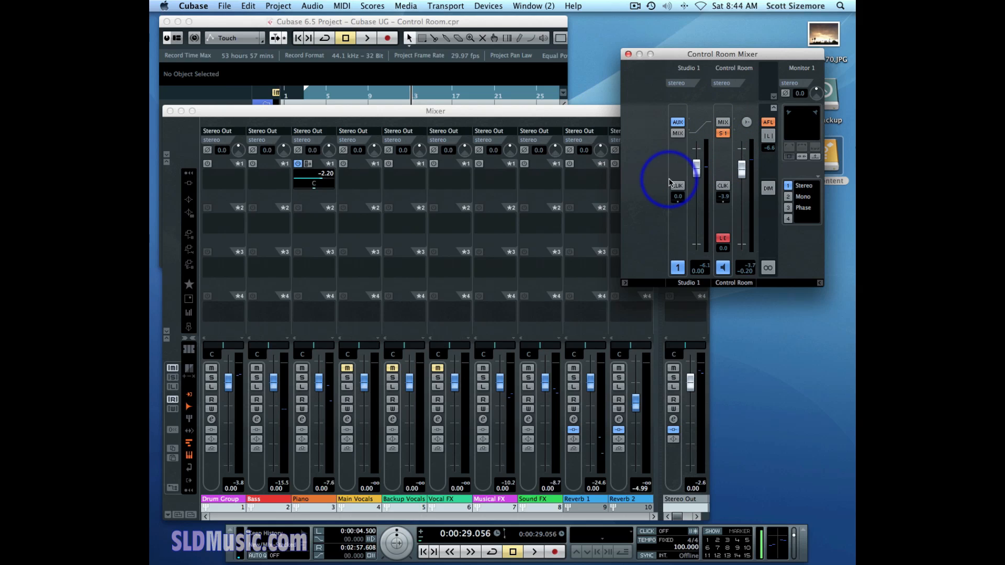
mouse_move(715, 186)
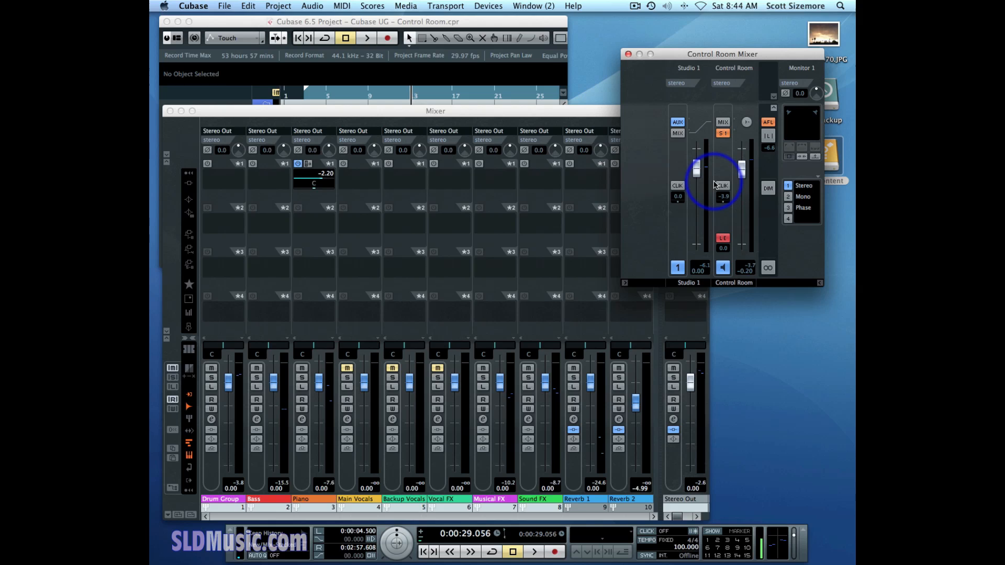
- Set the Control Room source from MIX to S1 (Studio 1)
click(367, 38)
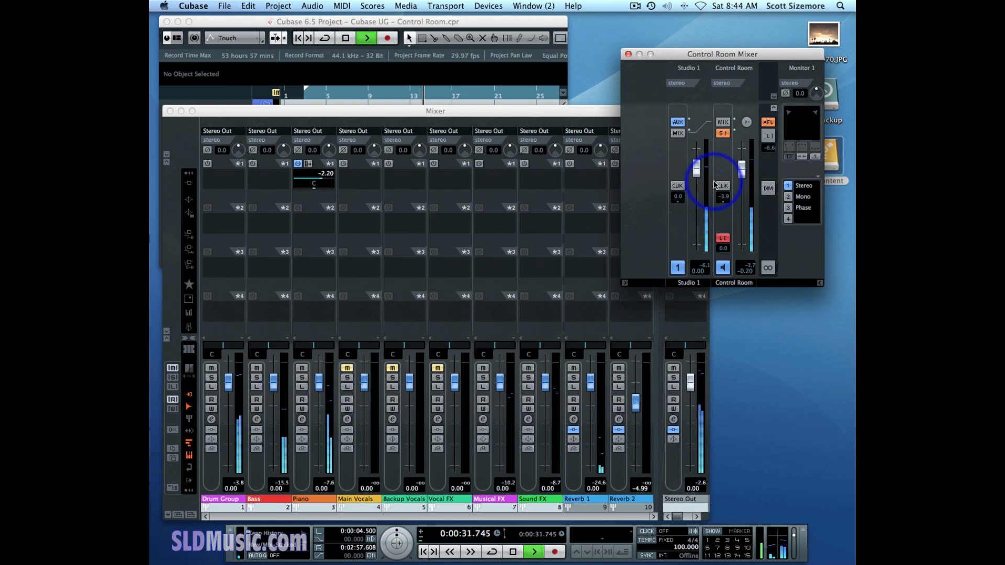
mouse_move(393, 266)
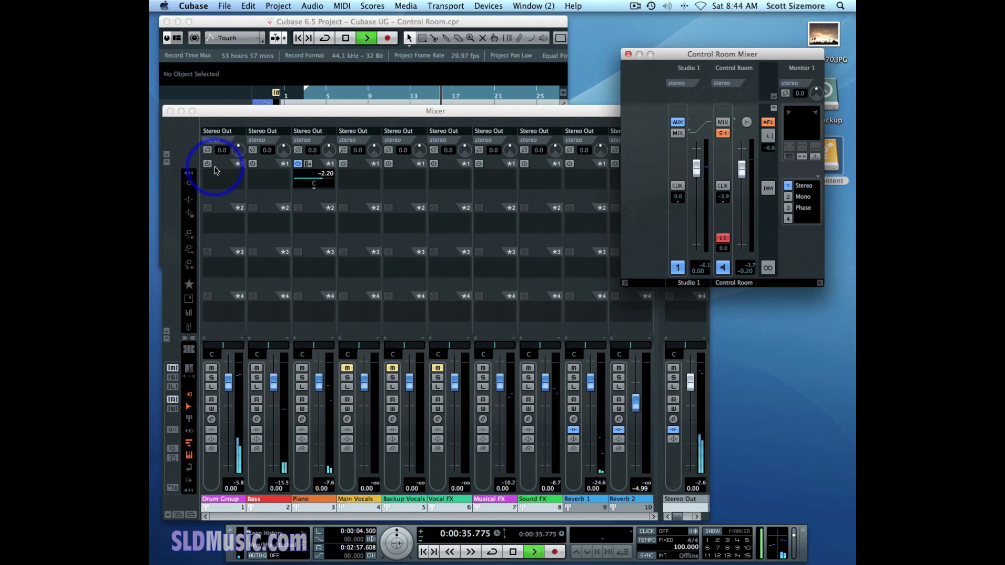
mouse_move(230, 217)
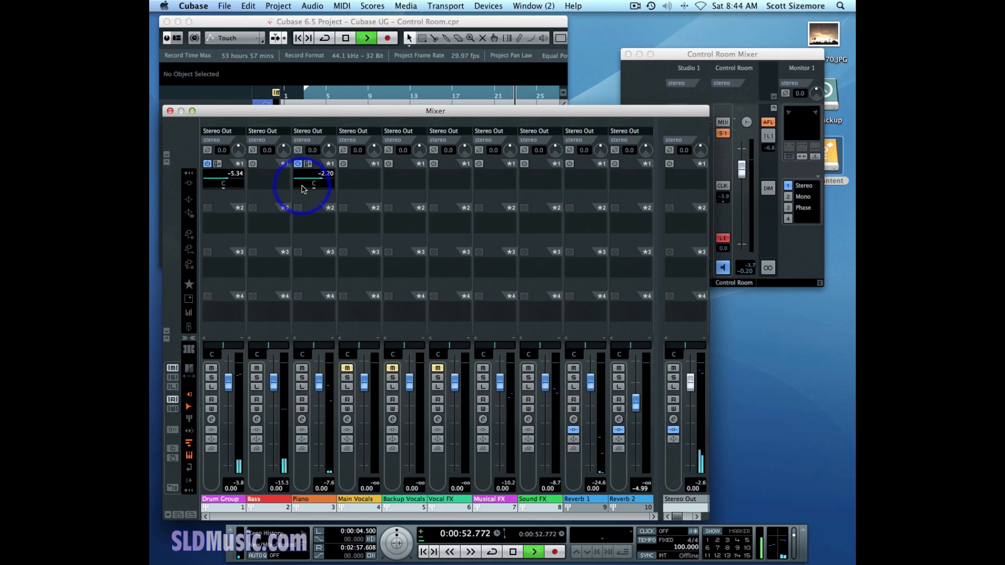
mouse_move(522, 176)
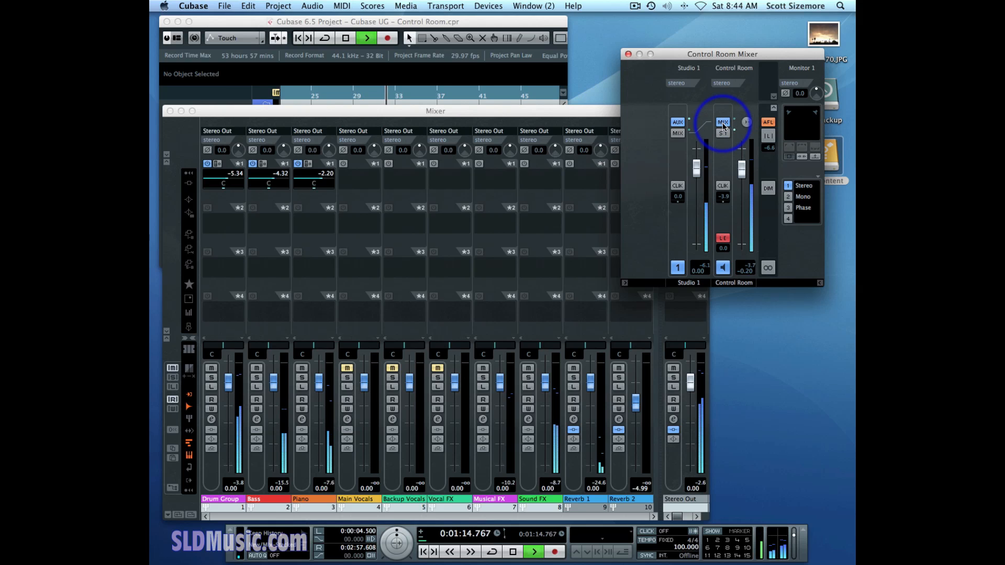
- Stop playback, leaving the Control Room source on S1
click(724, 132)
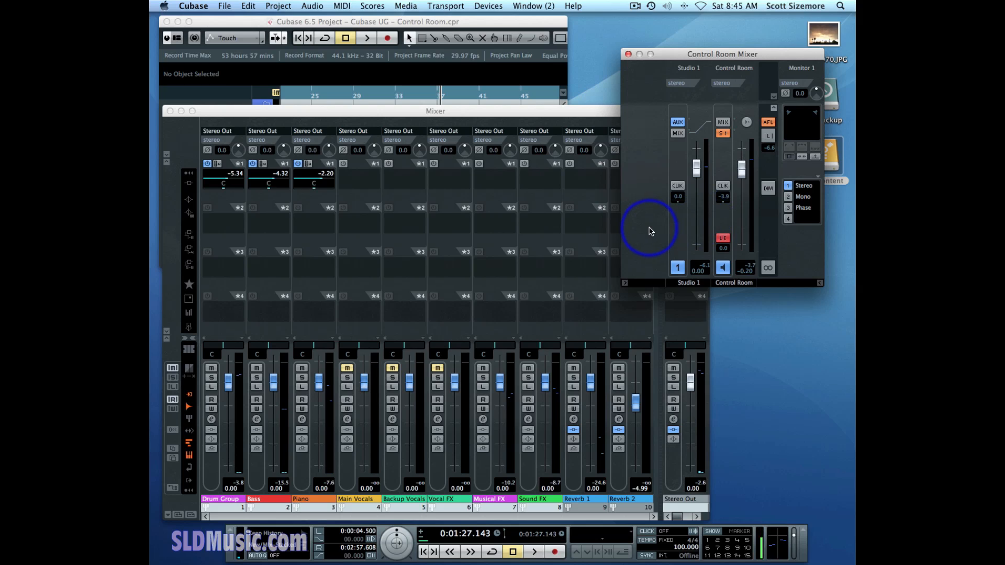
mouse_move(671, 229)
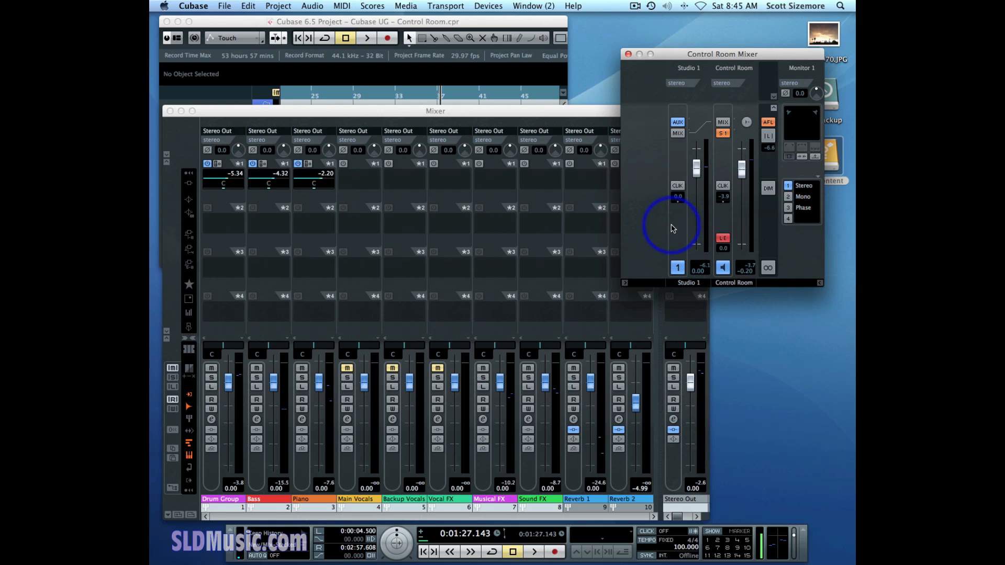
mouse_move(644, 178)
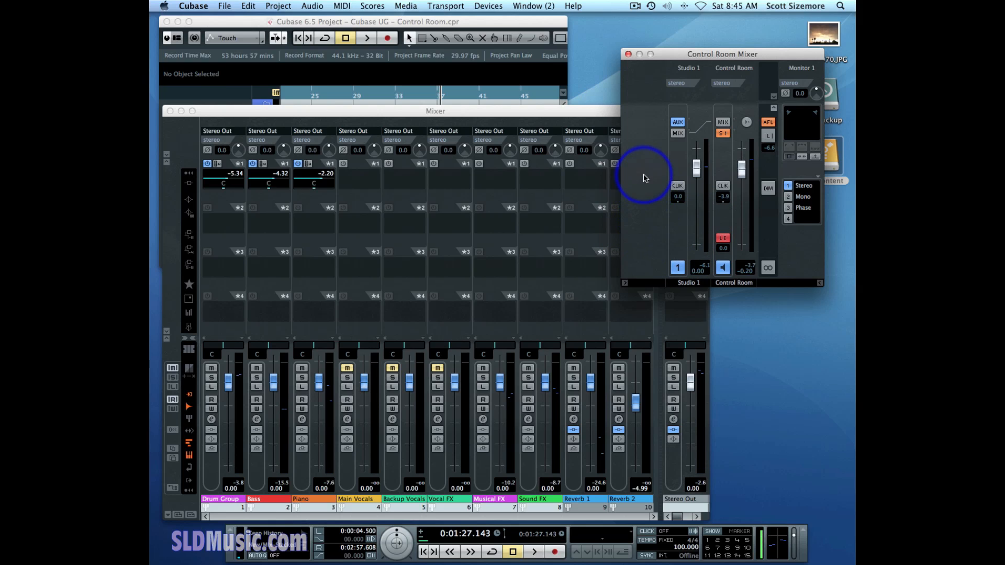
mouse_move(630, 187)
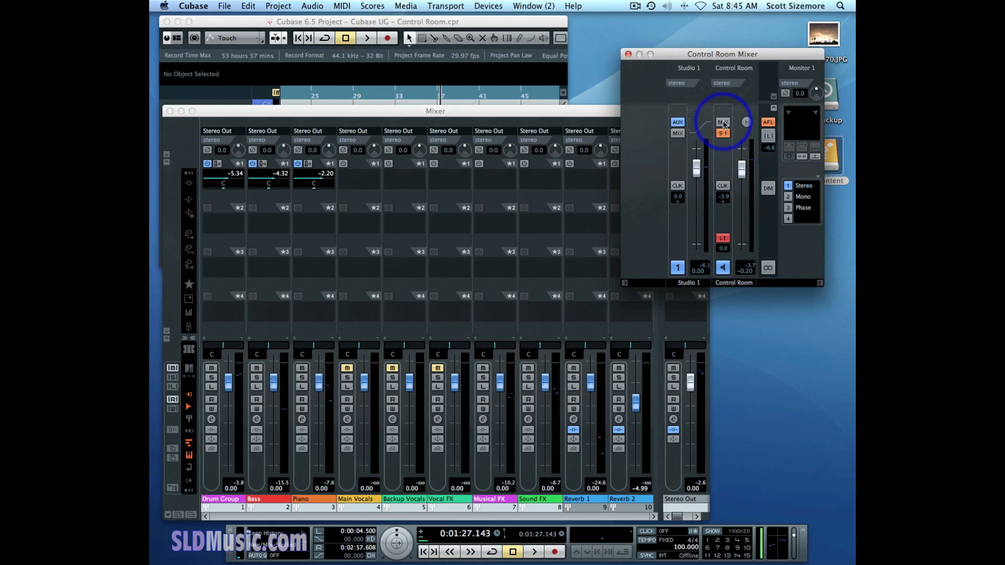
mouse_move(723, 238)
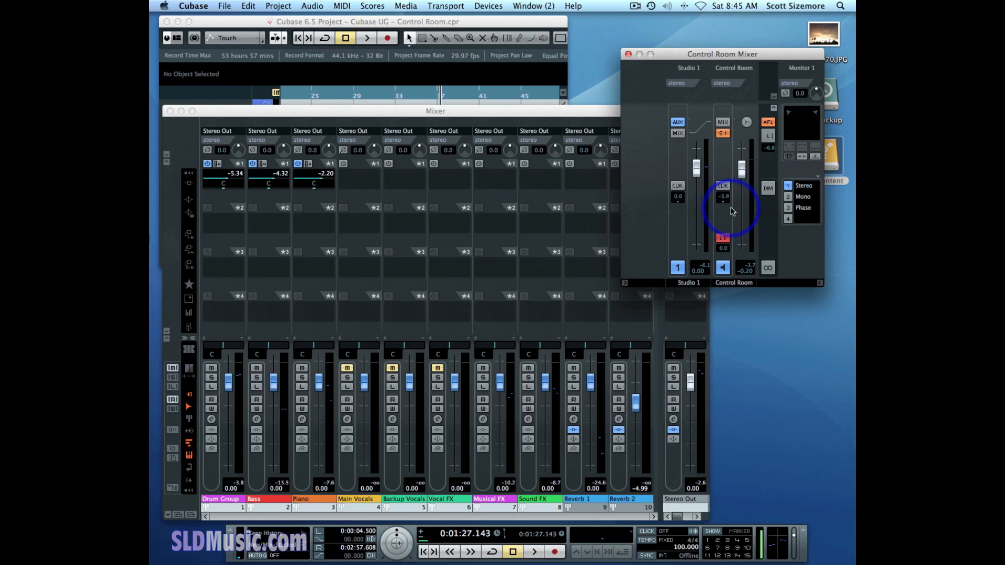
mouse_move(704, 223)
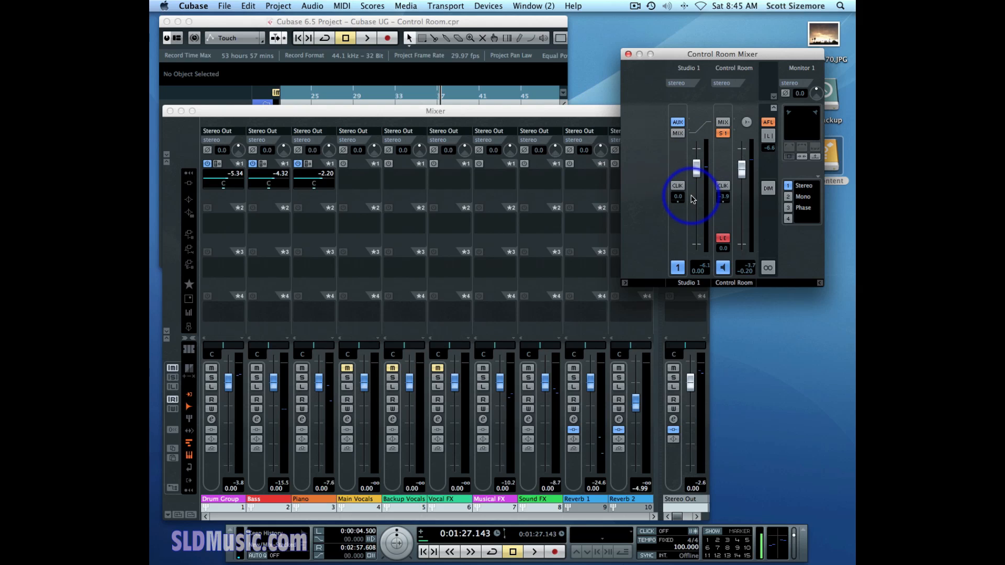
mouse_move(644, 209)
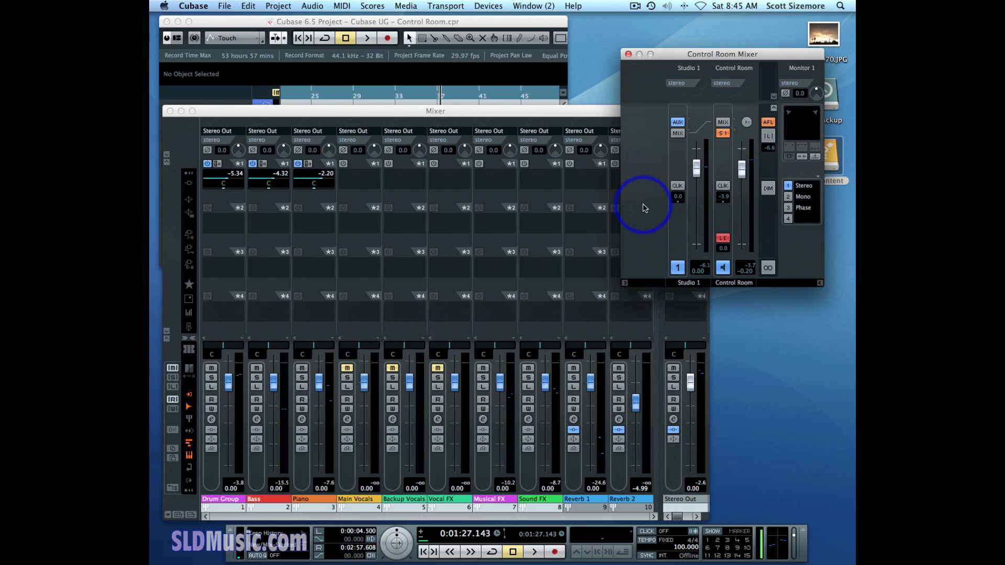